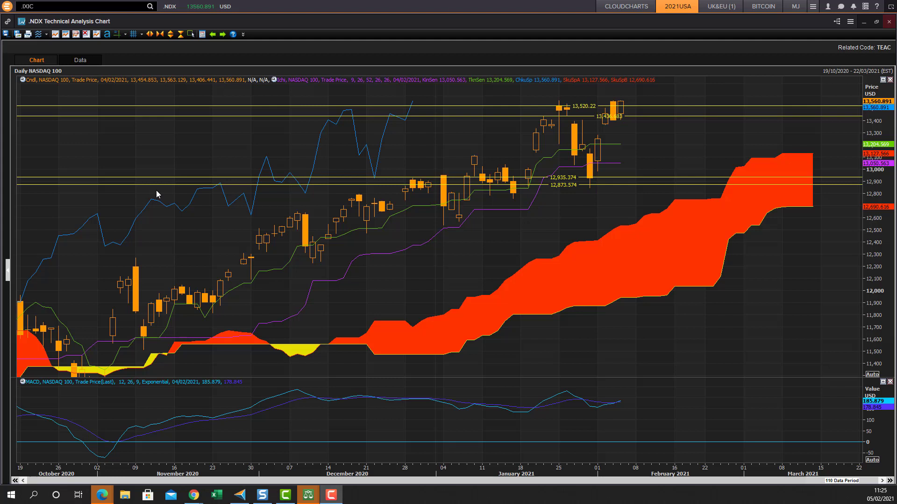
{"action": "mouse_move", "coordinate": [400, 195]}
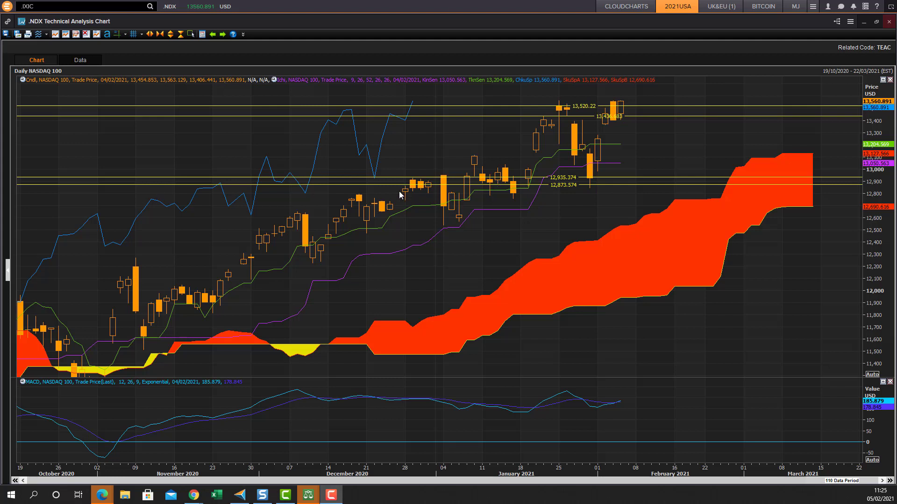
{"action": "mouse_move", "coordinate": [663, 208]}
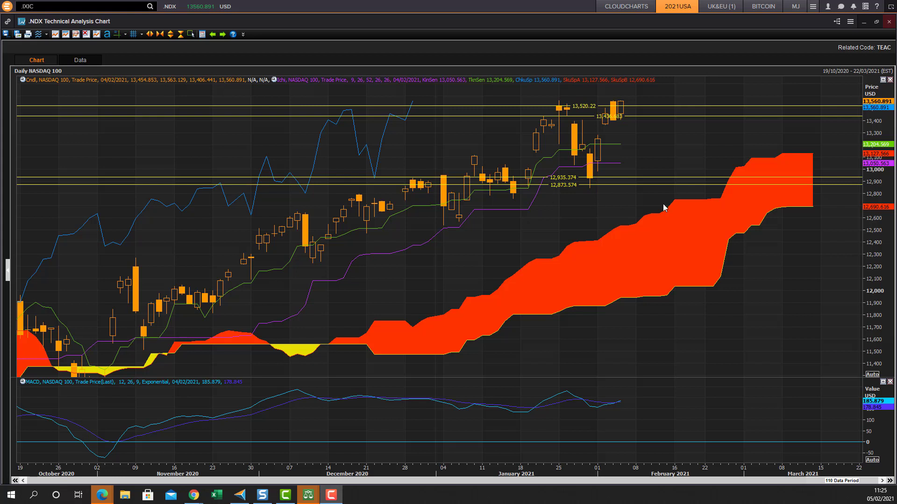
{"action": "mouse_move", "coordinate": [552, 194]}
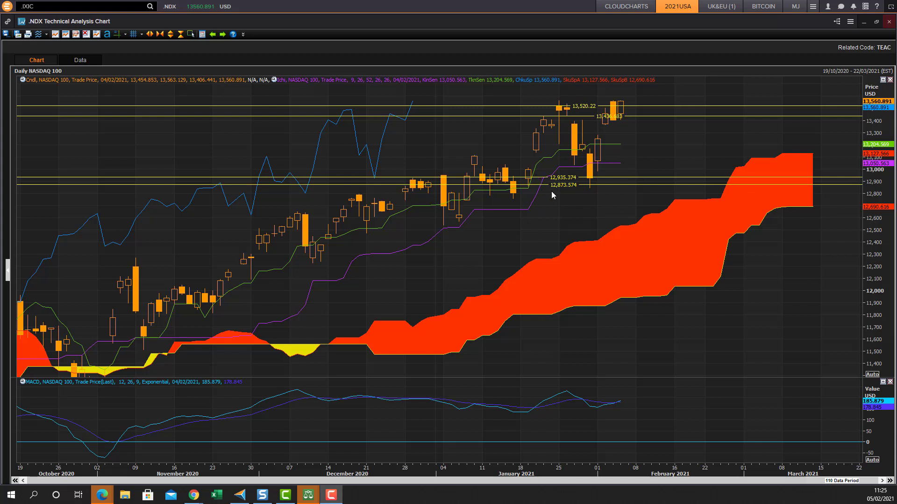
{"action": "mouse_move", "coordinate": [553, 109]}
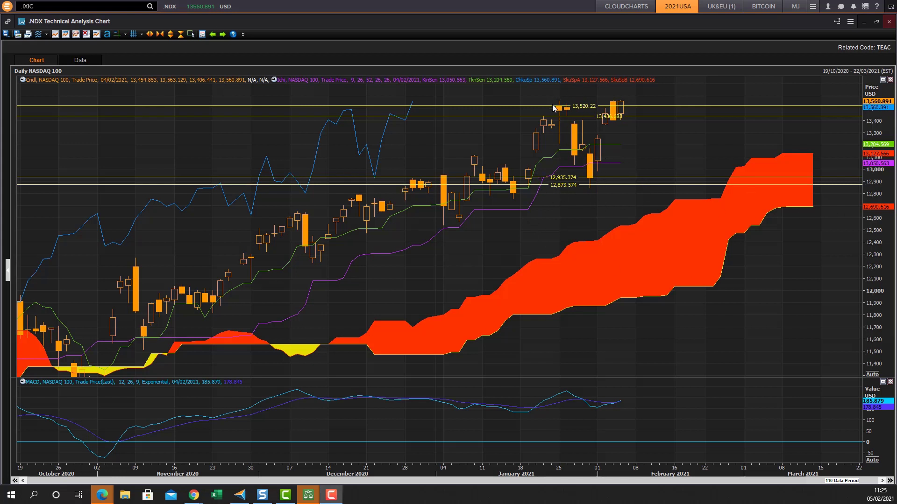
{"action": "mouse_move", "coordinate": [620, 109]}
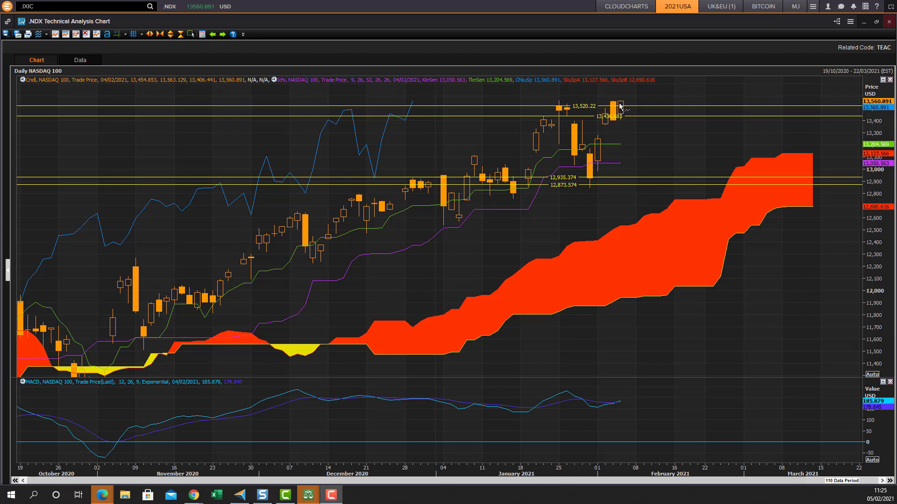
{"action": "mouse_move", "coordinate": [650, 95]}
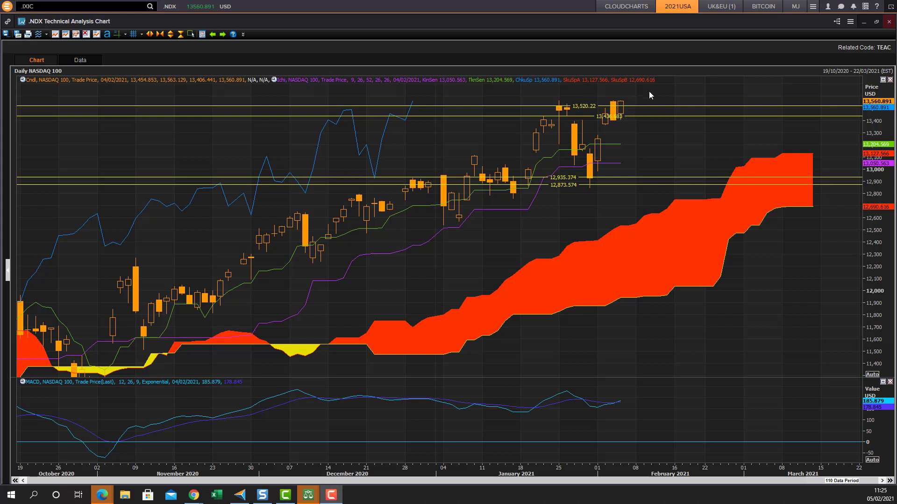
{"action": "mouse_move", "coordinate": [618, 98]}
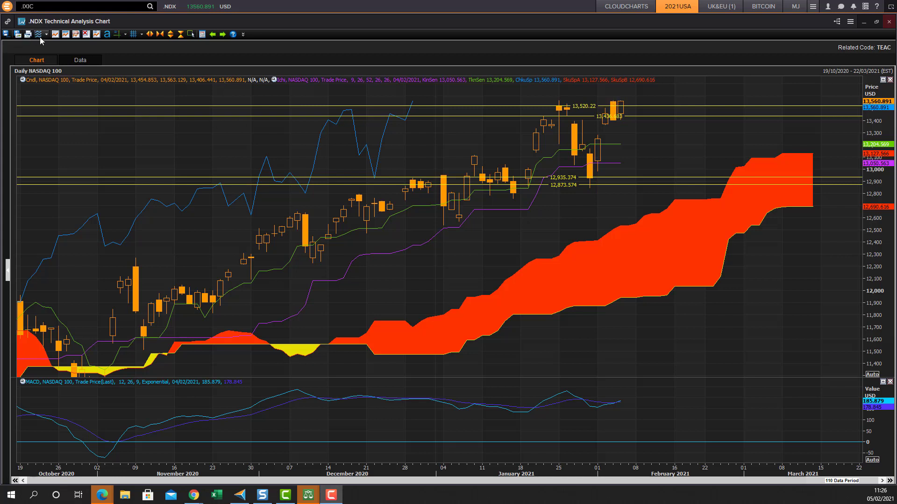
{"action": "mouse_move", "coordinate": [52, 84]}
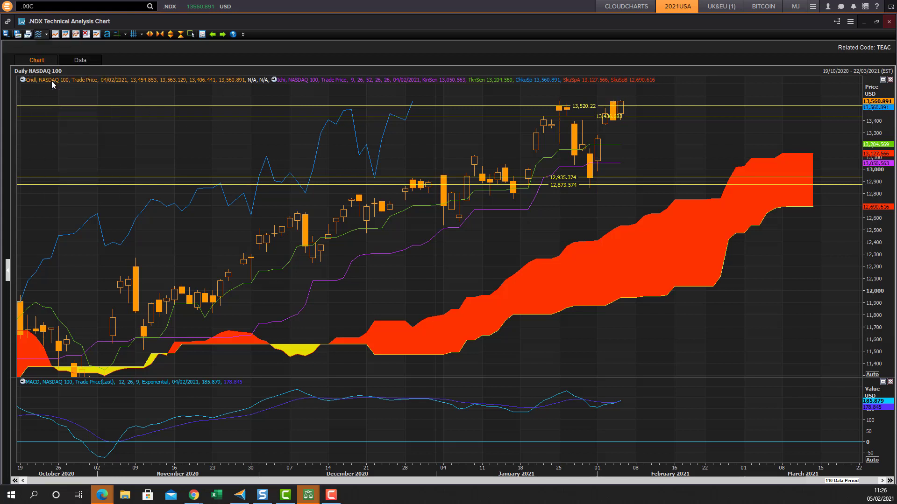
{"action": "mouse_move", "coordinate": [798, 156]}
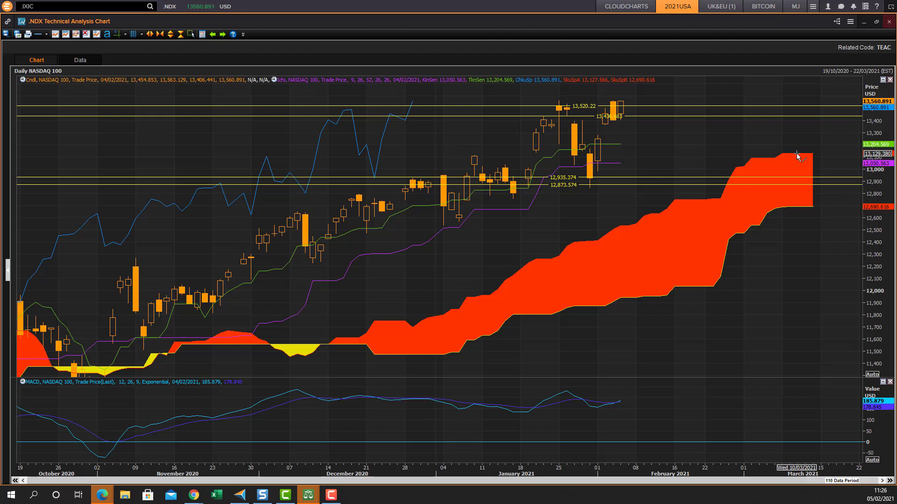
{"action": "mouse_move", "coordinate": [593, 183]}
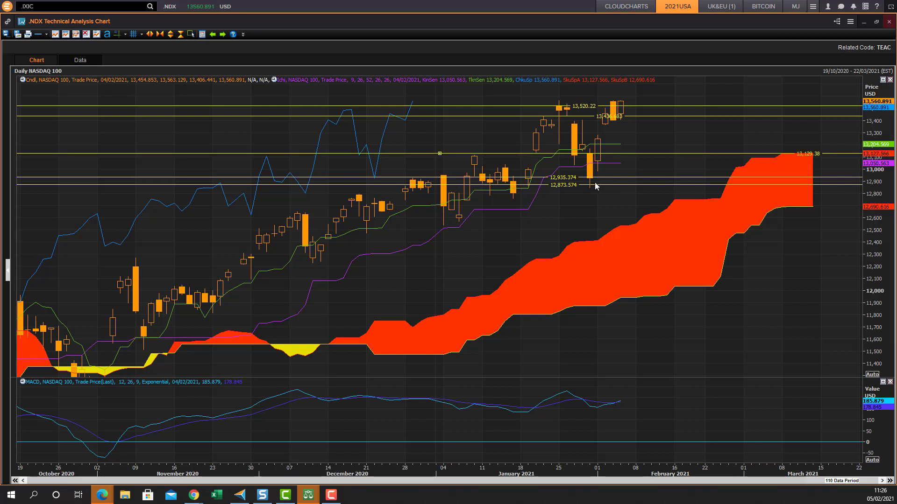
{"action": "mouse_move", "coordinate": [545, 183]}
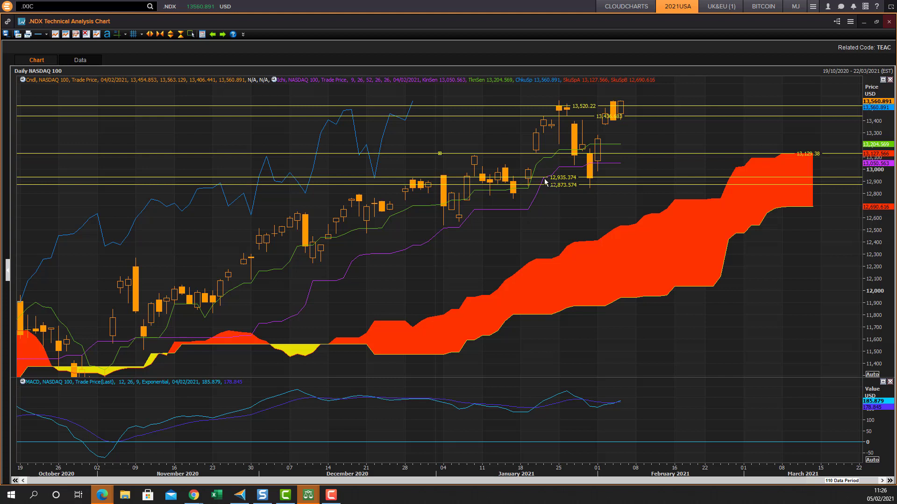
{"action": "mouse_move", "coordinate": [572, 188]}
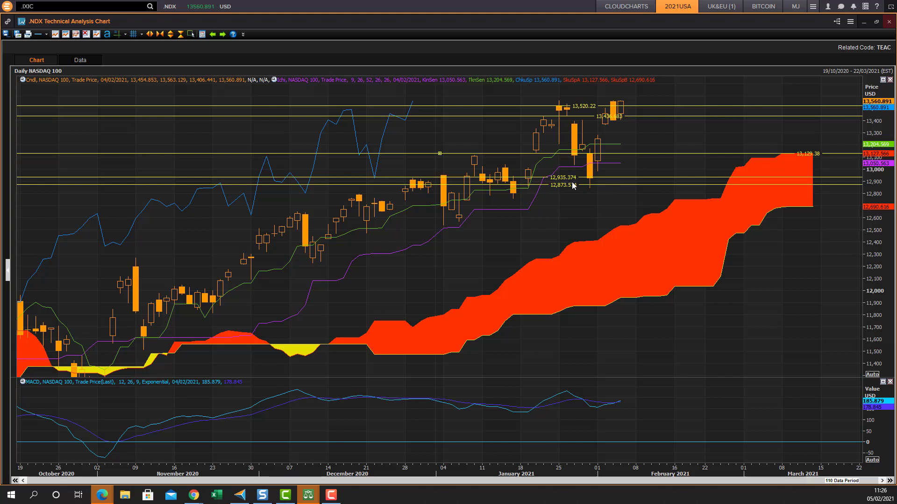
{"action": "mouse_move", "coordinate": [601, 163]}
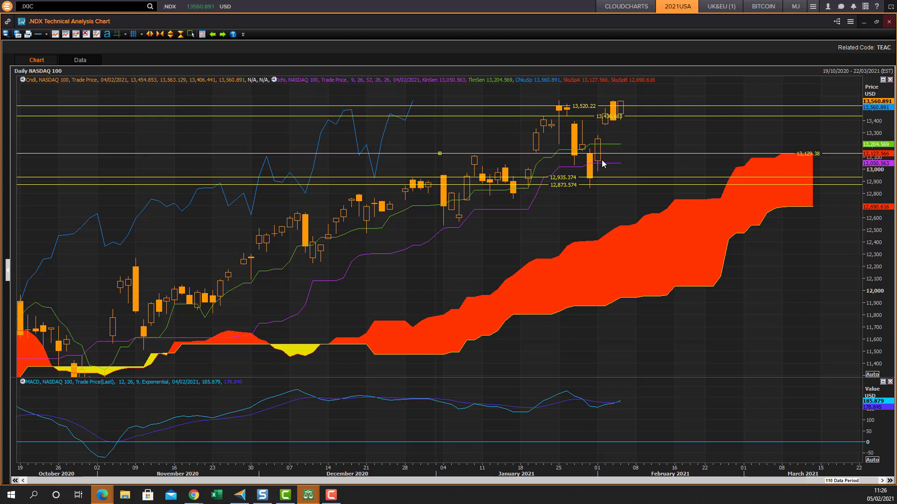
{"action": "mouse_move", "coordinate": [605, 166]}
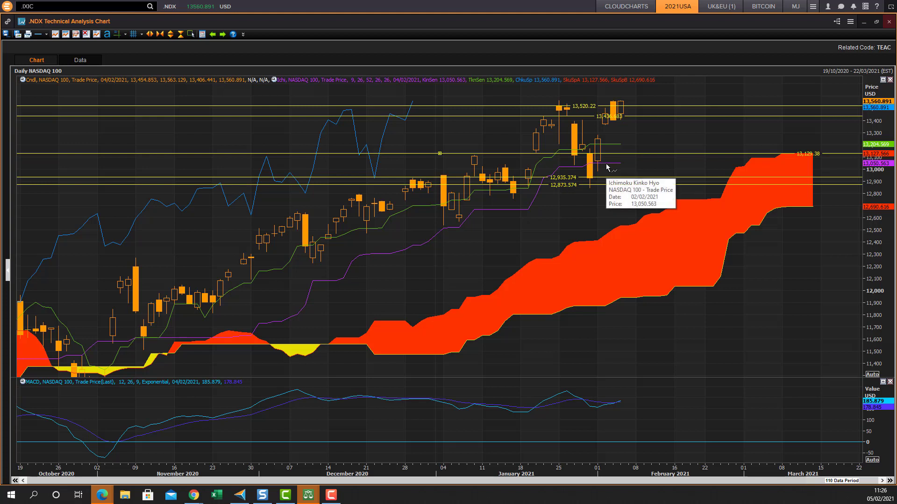
{"action": "mouse_move", "coordinate": [614, 148]}
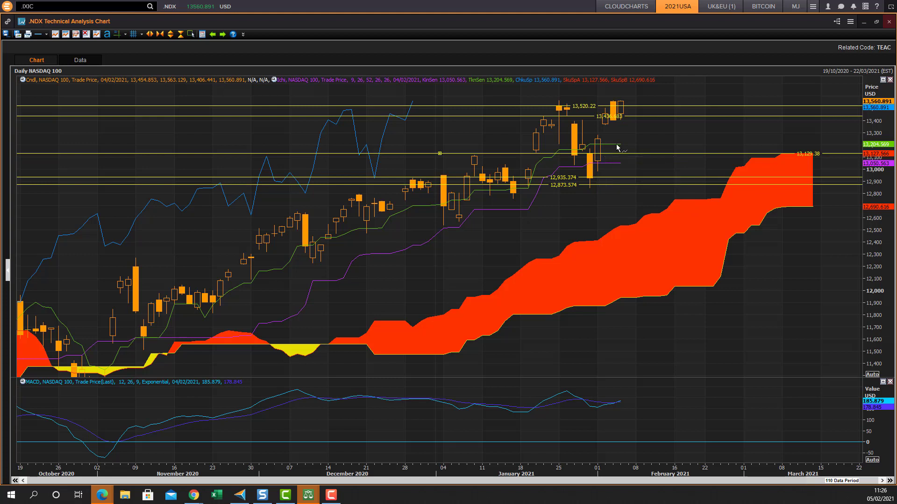
{"action": "mouse_move", "coordinate": [571, 103]}
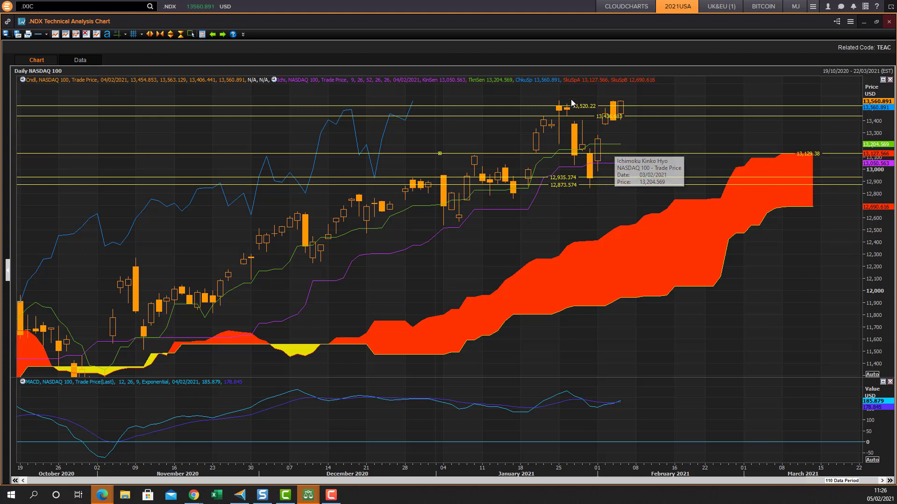
{"action": "mouse_move", "coordinate": [596, 120]}
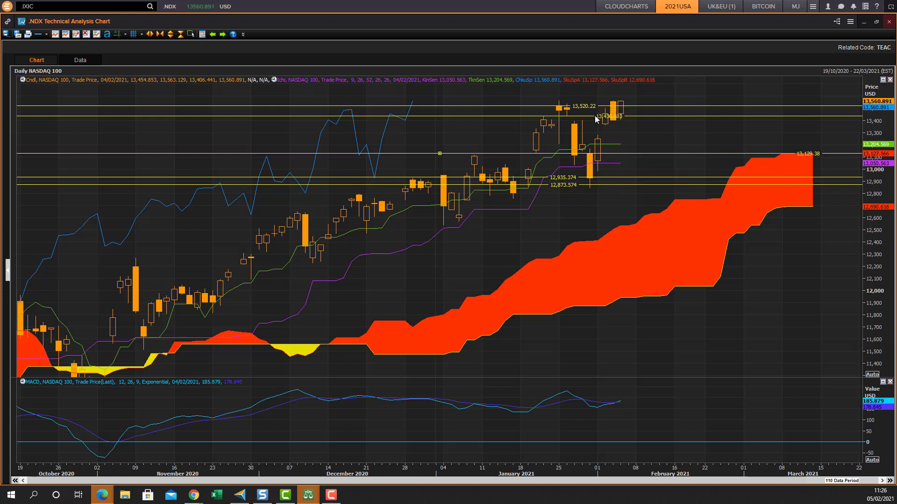
{"action": "mouse_move", "coordinate": [604, 109]}
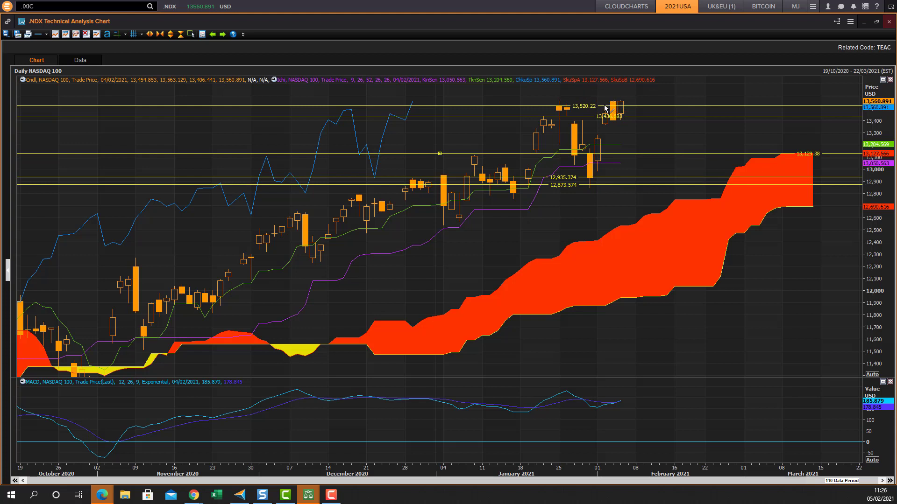
{"action": "mouse_move", "coordinate": [551, 103]}
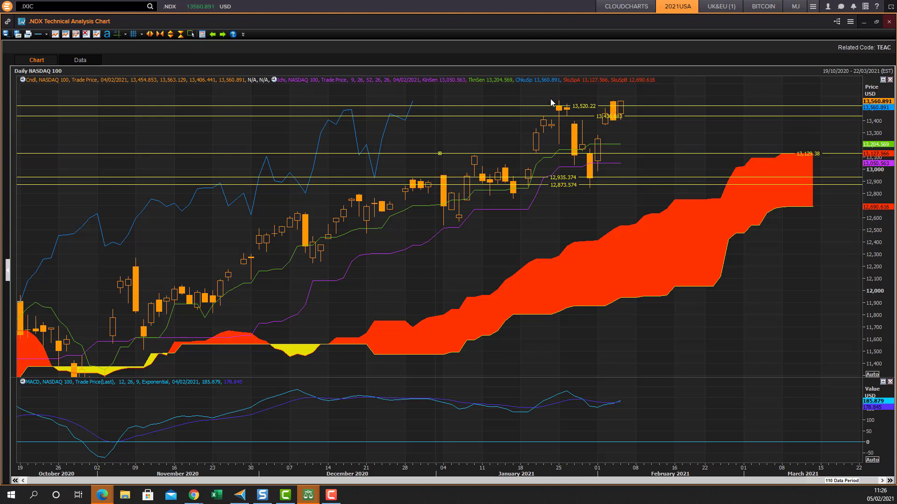
{"action": "mouse_move", "coordinate": [821, 161]}
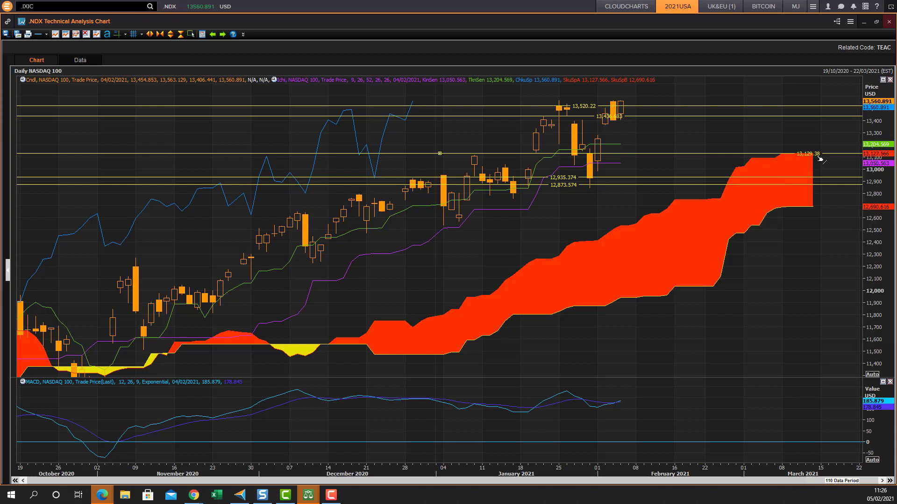
{"action": "mouse_move", "coordinate": [764, 150]}
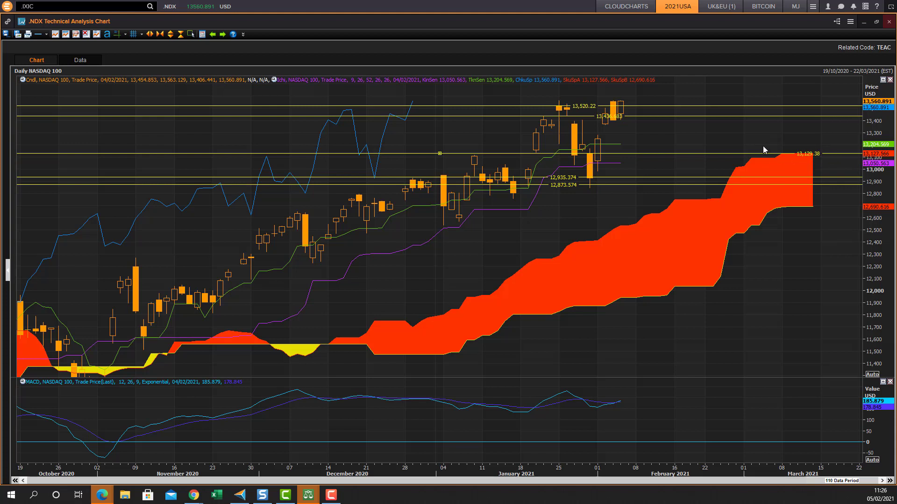
{"action": "mouse_move", "coordinate": [782, 138]}
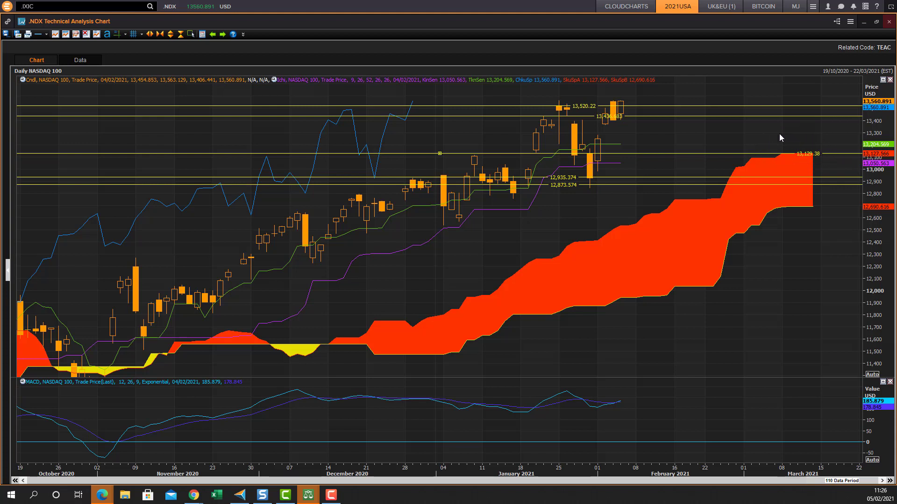
{"action": "mouse_move", "coordinate": [105, 179]}
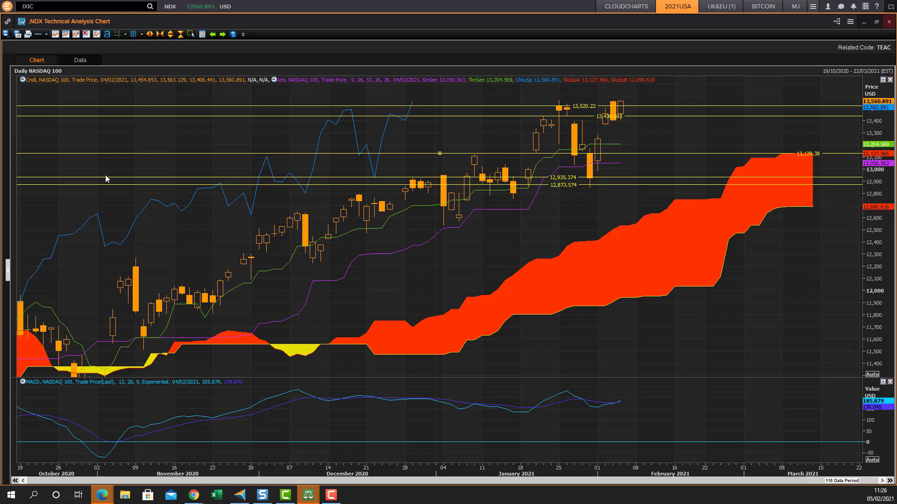
{"action": "mouse_move", "coordinate": [662, 206]}
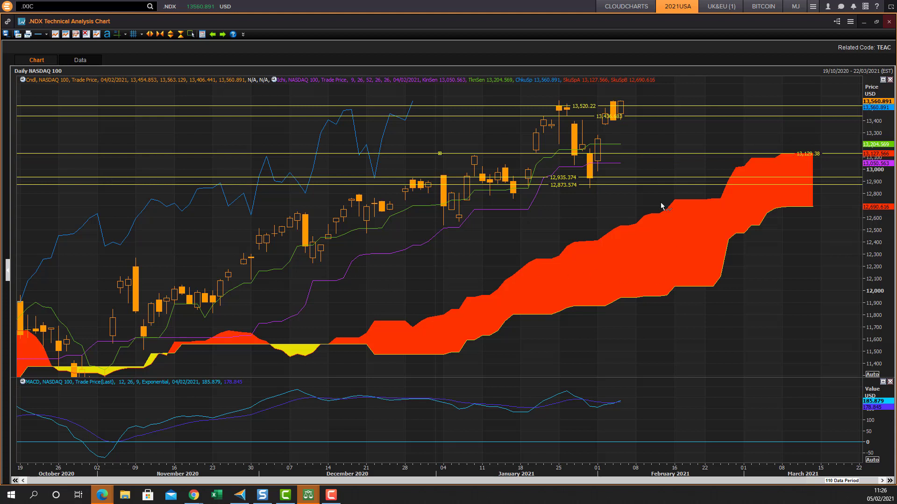
{"action": "mouse_move", "coordinate": [23, 80]}
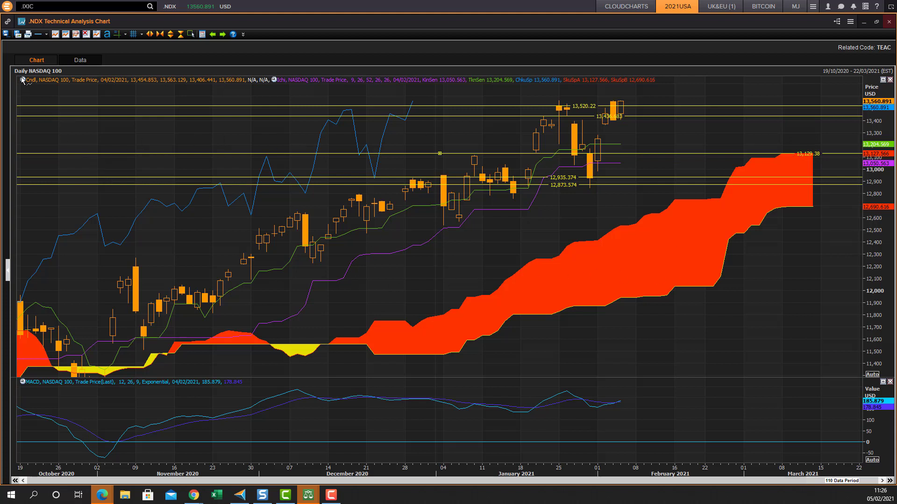
Step: Switch the NASDAQ 100 Ichimoku chart to weekly candles
{"action": "left_click", "coordinate": [26, 73]}
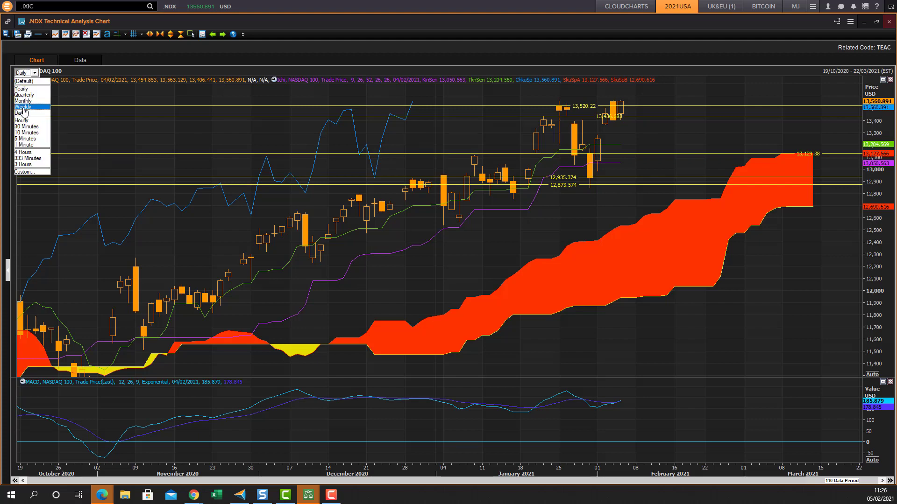
{"action": "left_click", "coordinate": [23, 107]}
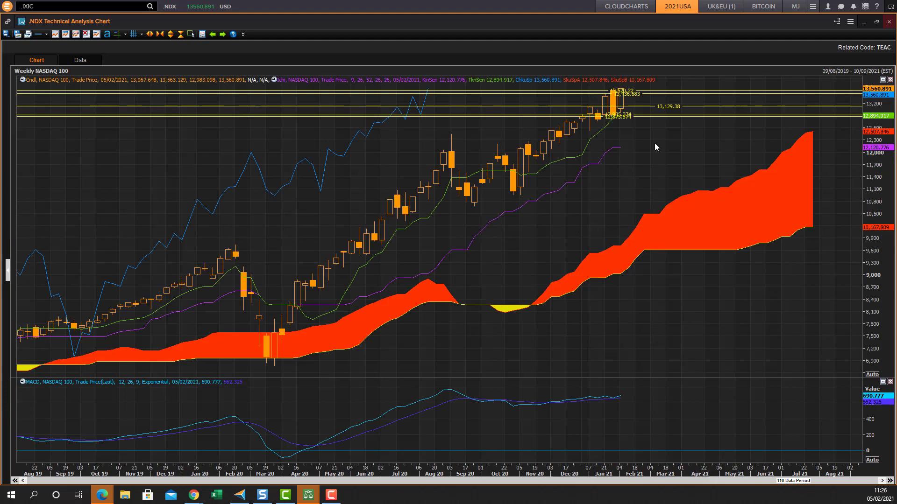
{"action": "mouse_move", "coordinate": [647, 86]}
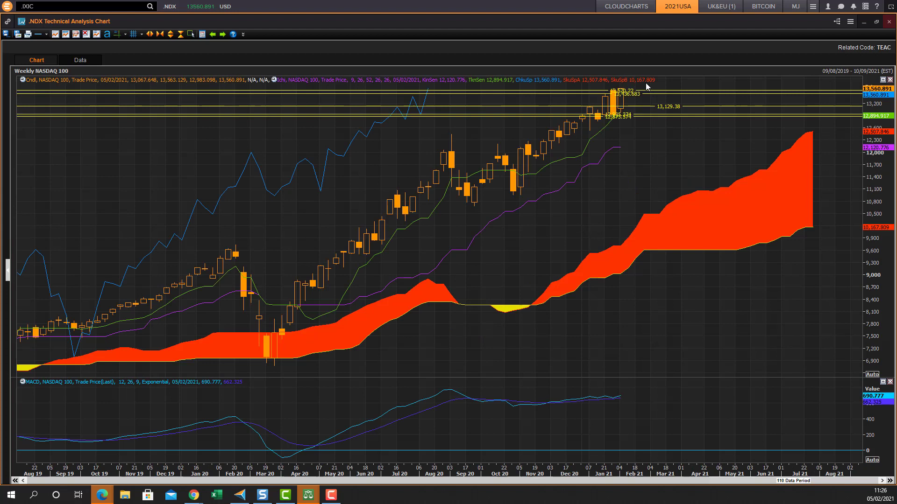
{"action": "mouse_move", "coordinate": [660, 128]}
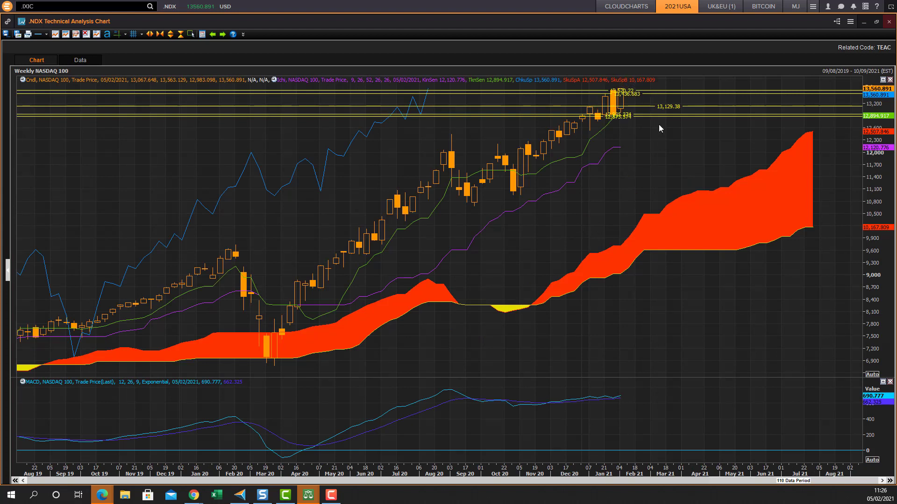
{"action": "mouse_move", "coordinate": [407, 117]}
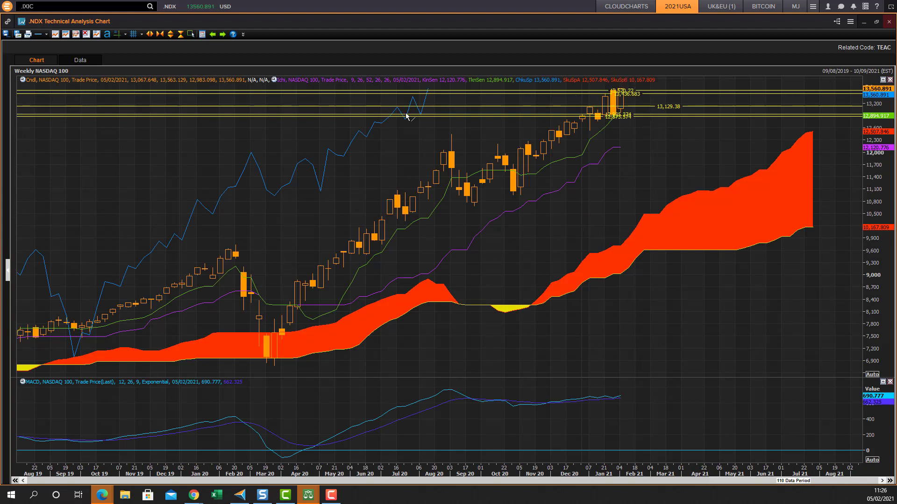
{"action": "mouse_move", "coordinate": [28, 74]}
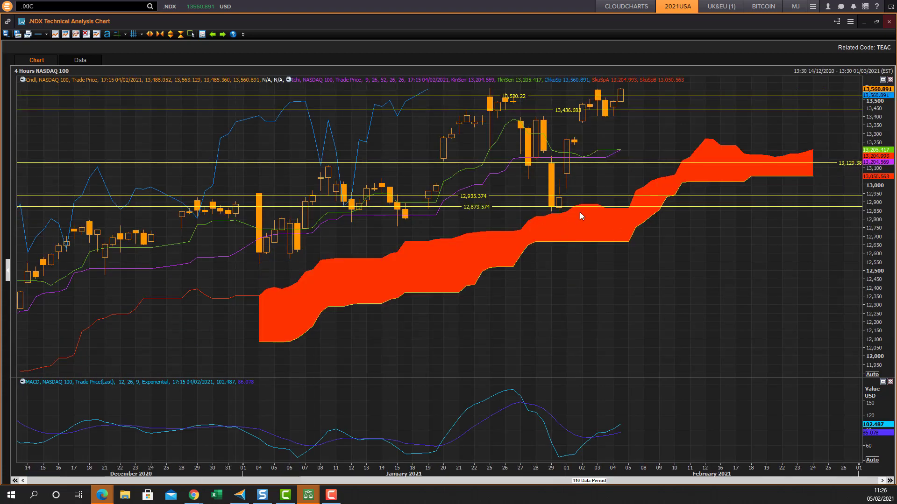
{"action": "mouse_move", "coordinate": [476, 214]}
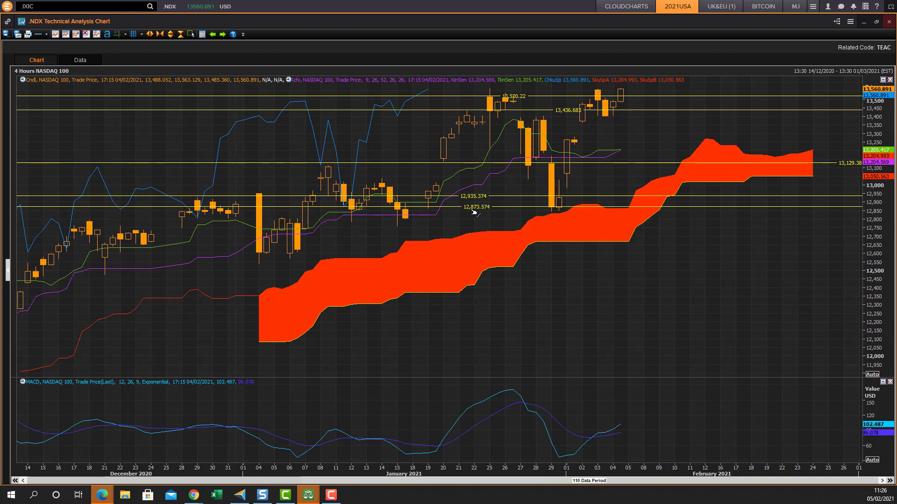
{"action": "mouse_move", "coordinate": [570, 203]}
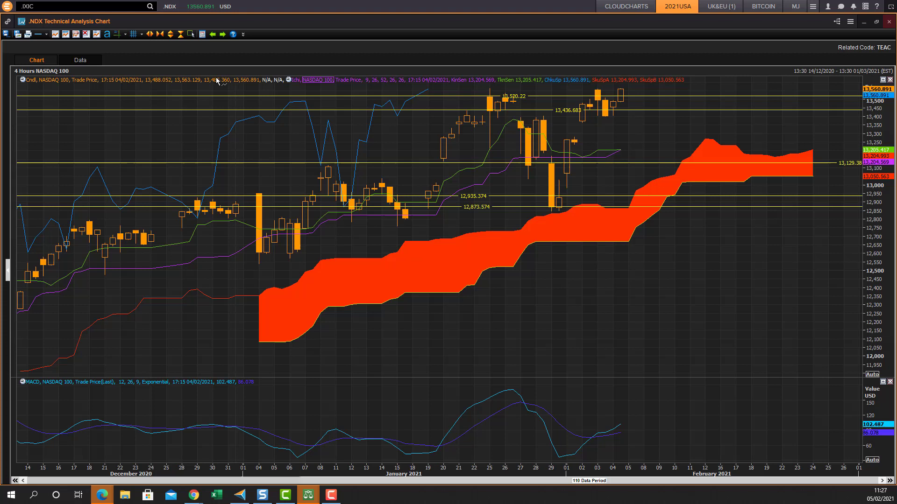
Step: Measure the 4-hour rise from 12,868.548 to 13,563.129 with an info line
{"action": "left_click", "coordinate": [38, 34]}
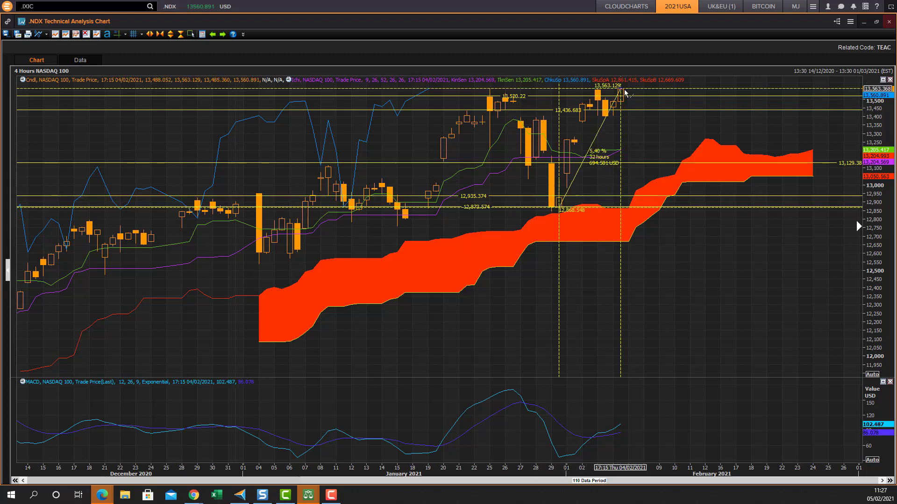
{"action": "mouse_move", "coordinate": [596, 173]}
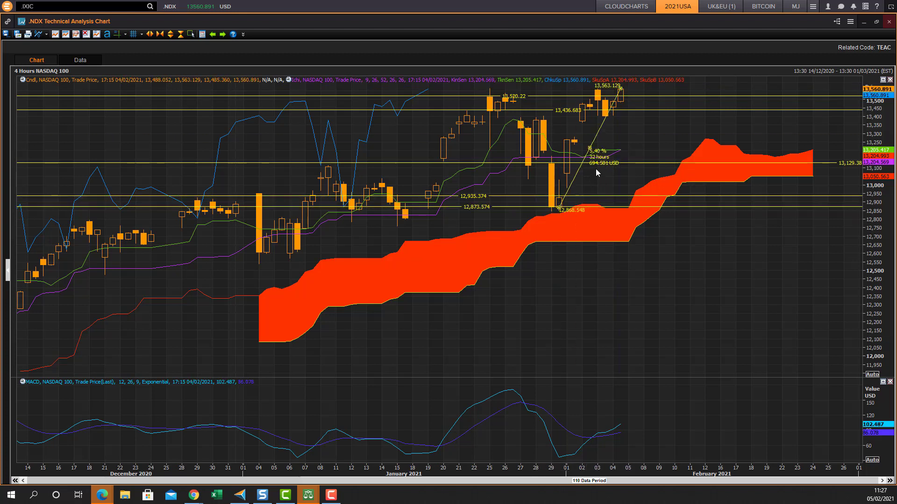
{"action": "mouse_move", "coordinate": [687, 225]}
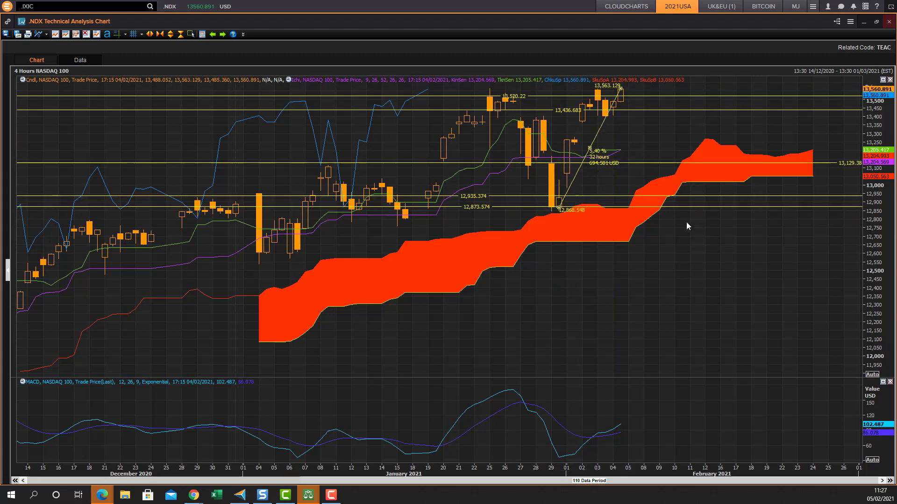
{"action": "mouse_move", "coordinate": [46, 34]}
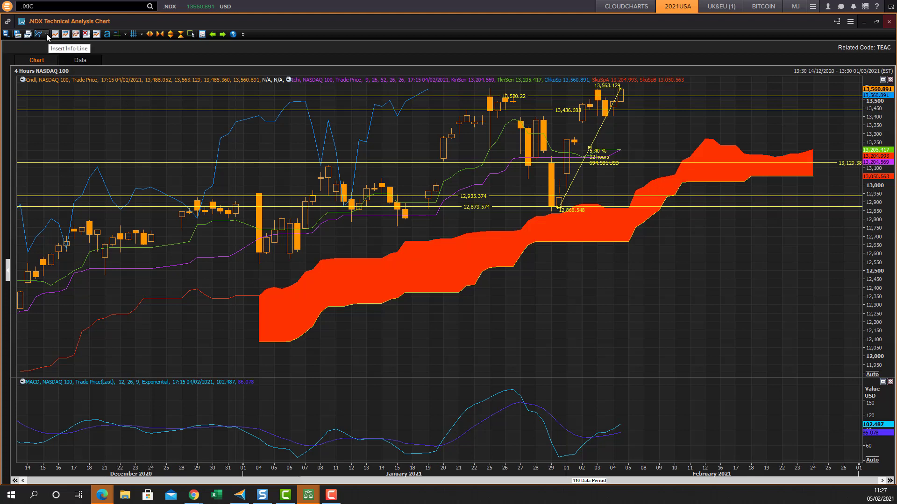
{"action": "mouse_move", "coordinate": [712, 164]}
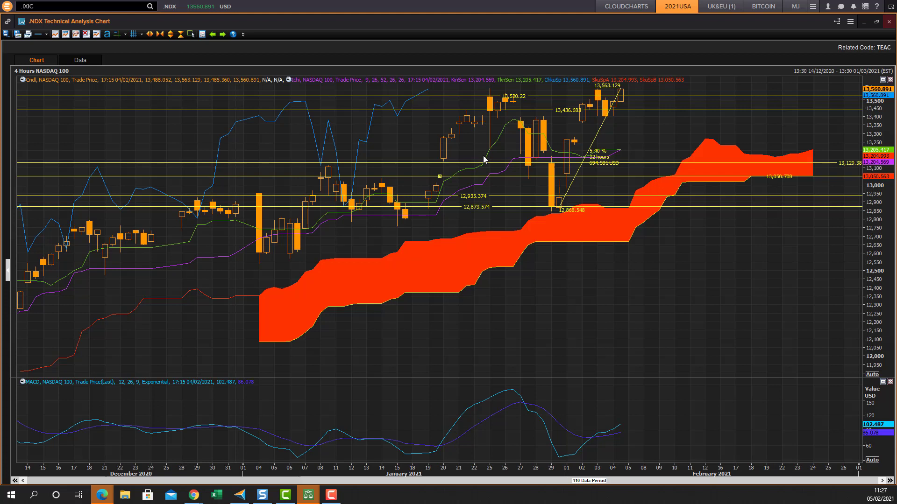
Step: Add a horizontal line at the cloud level 13,050.708 on the 4-hour chart
{"action": "left_click", "coordinate": [38, 34]}
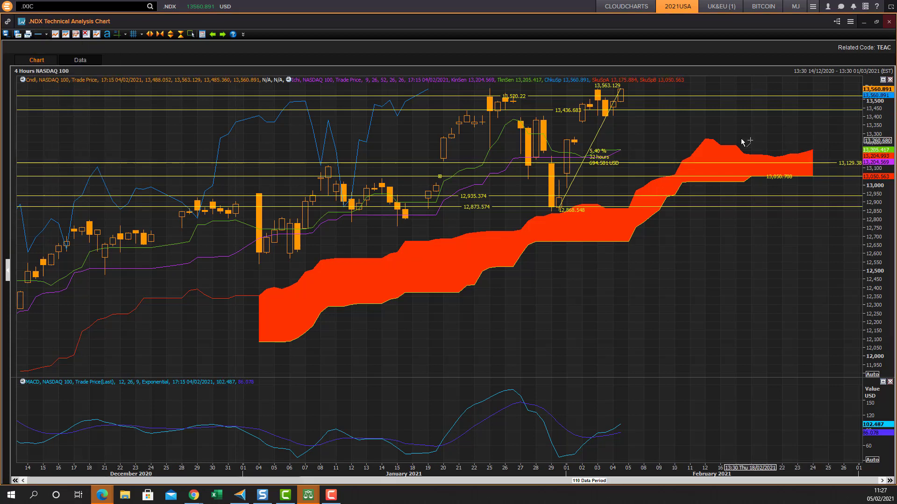
{"action": "mouse_move", "coordinate": [789, 155]}
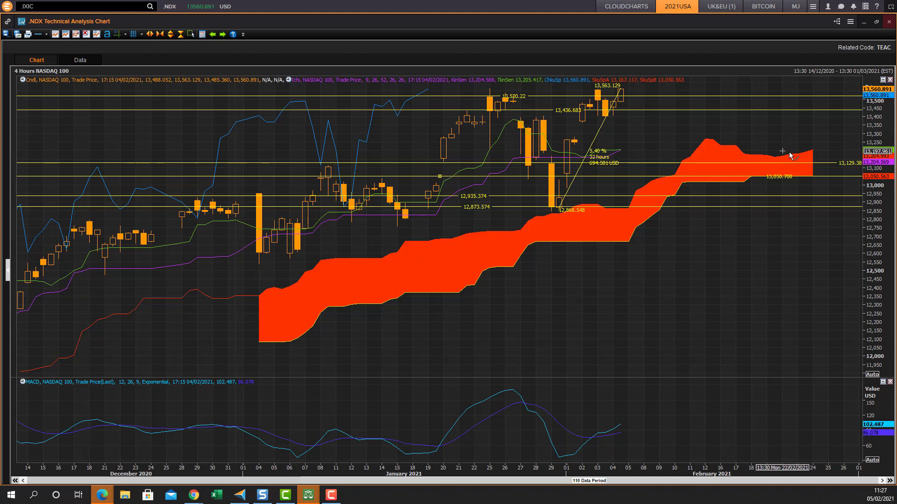
{"action": "mouse_move", "coordinate": [708, 142]}
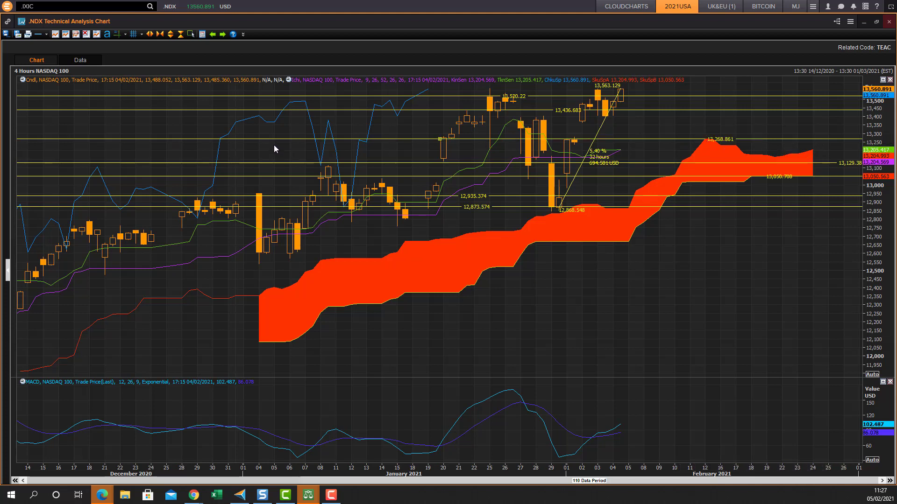
{"action": "mouse_move", "coordinate": [535, 77]}
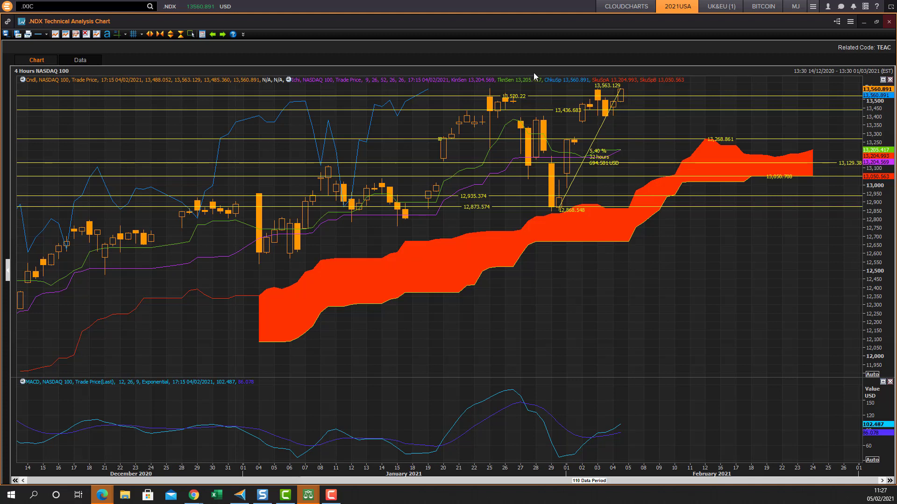
{"action": "mouse_move", "coordinate": [621, 101]}
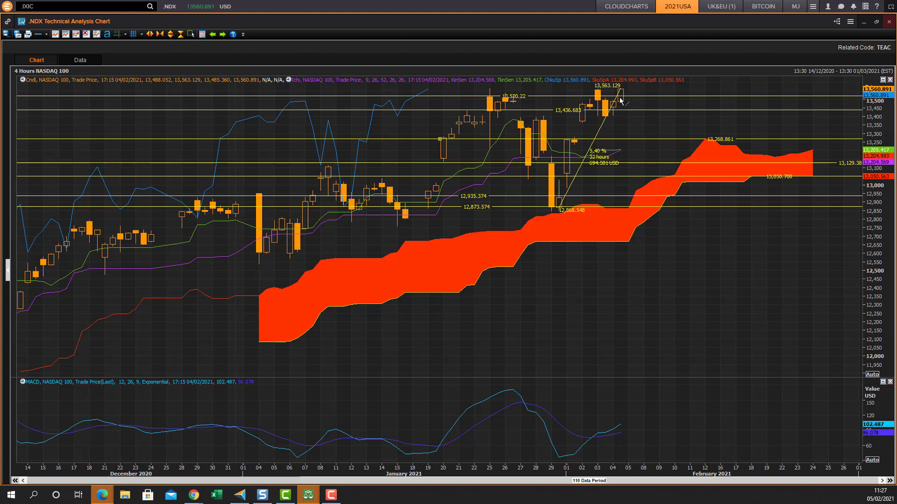
{"action": "mouse_move", "coordinate": [121, 117]}
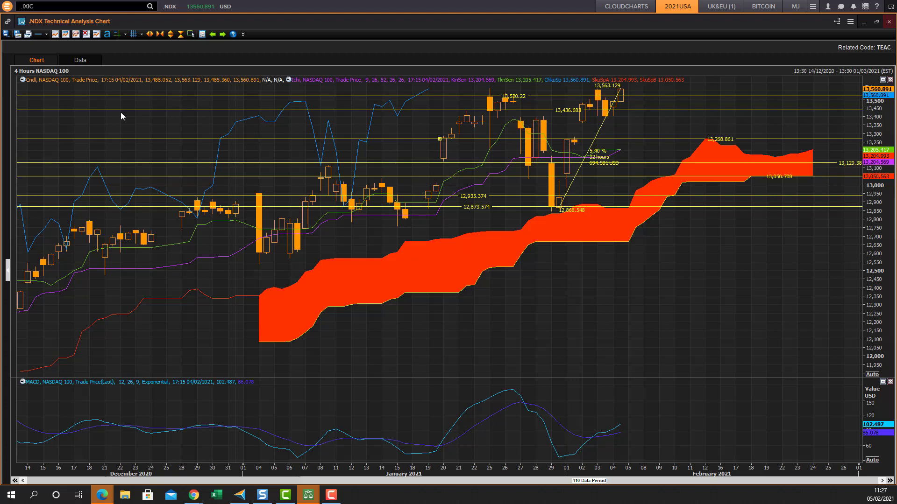
{"action": "mouse_move", "coordinate": [28, 74]}
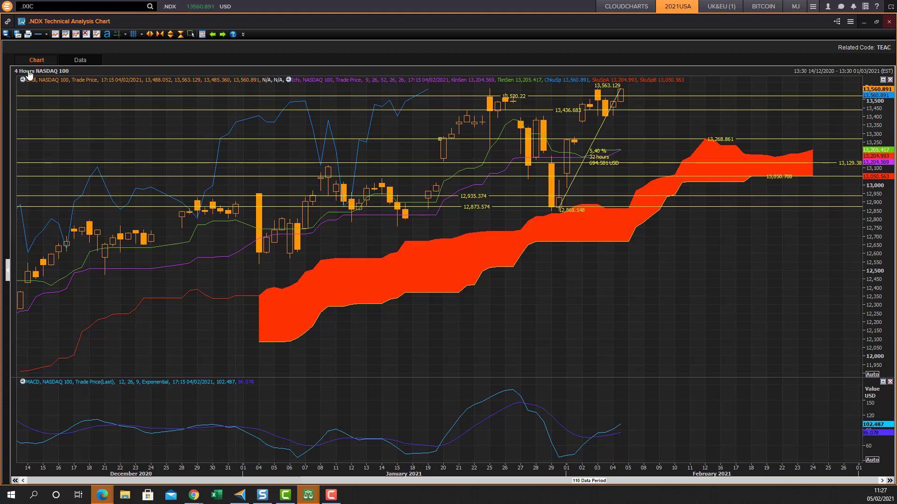
Step: Switch the NASDAQ 100 chart to hourly candles
{"action": "left_click", "coordinate": [28, 73]}
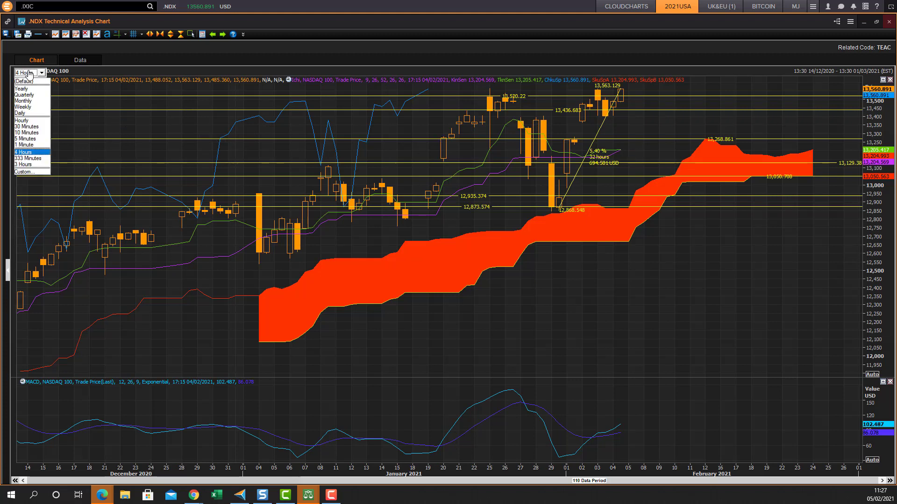
{"action": "mouse_move", "coordinate": [507, 106]}
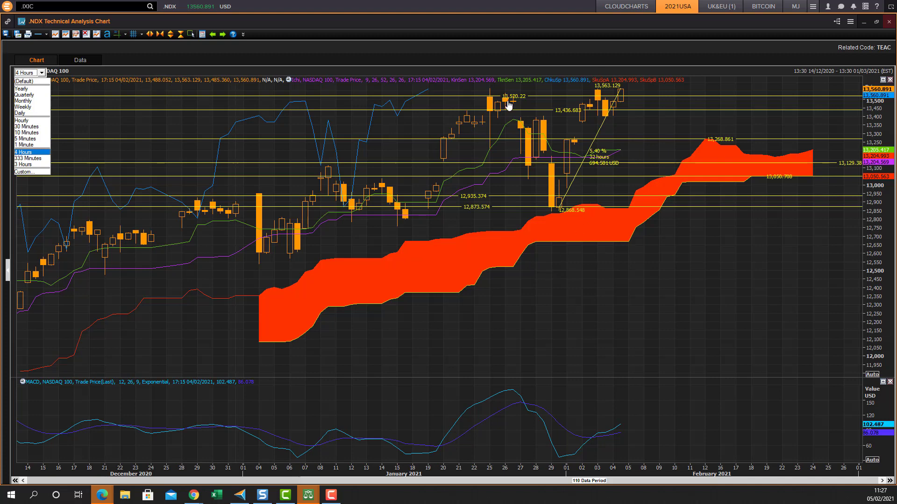
{"action": "left_click", "coordinate": [21, 120]}
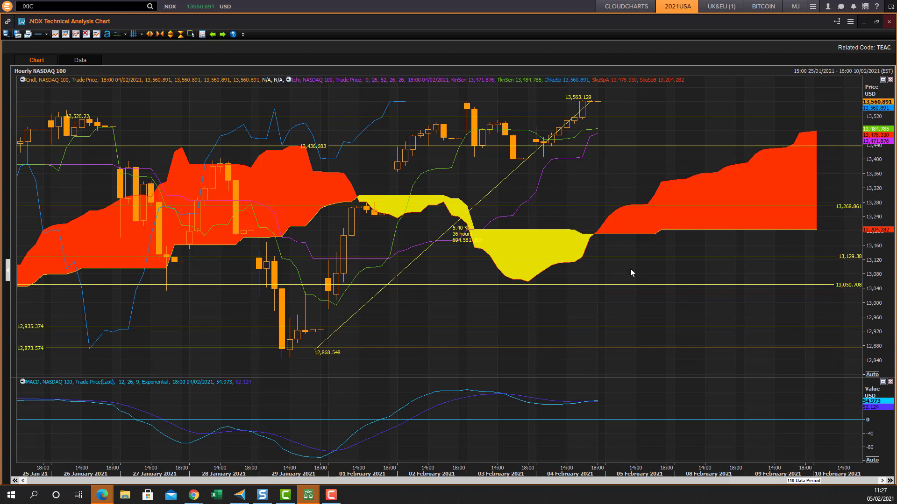
{"action": "mouse_move", "coordinate": [581, 277]}
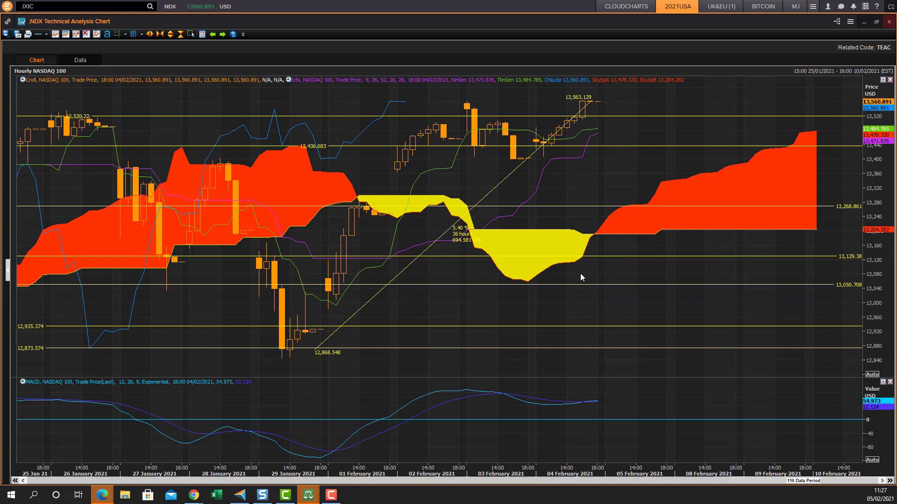
{"action": "mouse_move", "coordinate": [3, 339]}
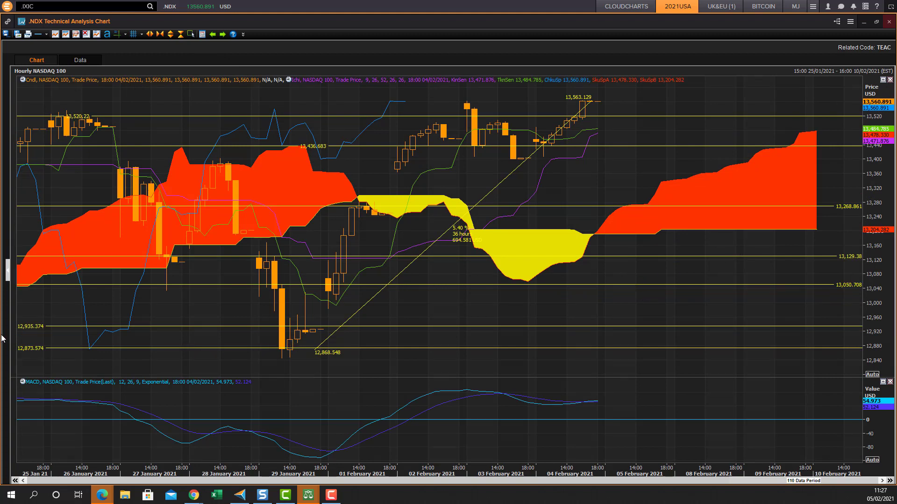
{"action": "mouse_move", "coordinate": [337, 303]}
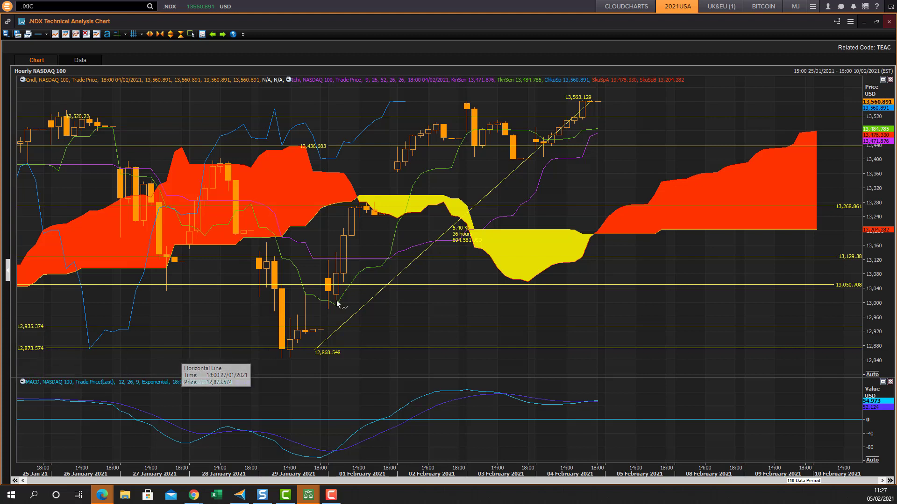
{"action": "mouse_move", "coordinate": [578, 111]}
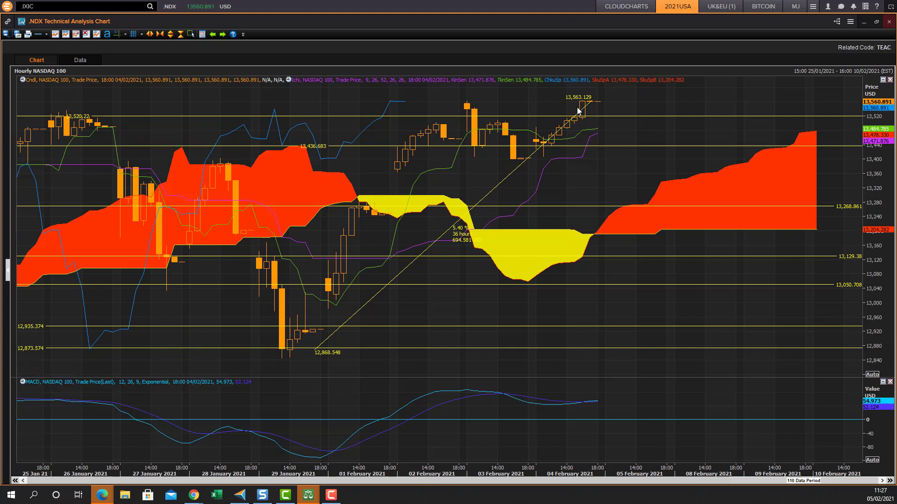
{"action": "mouse_move", "coordinate": [846, 125]}
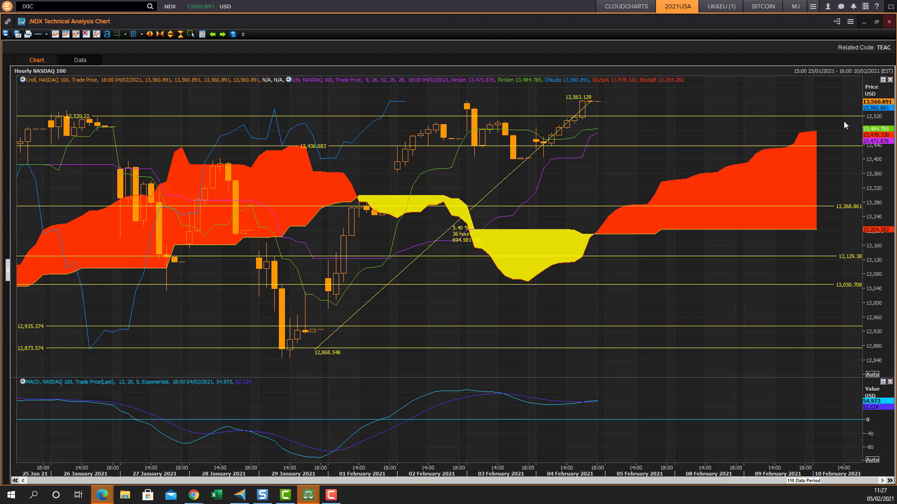
{"action": "mouse_move", "coordinate": [783, 135]}
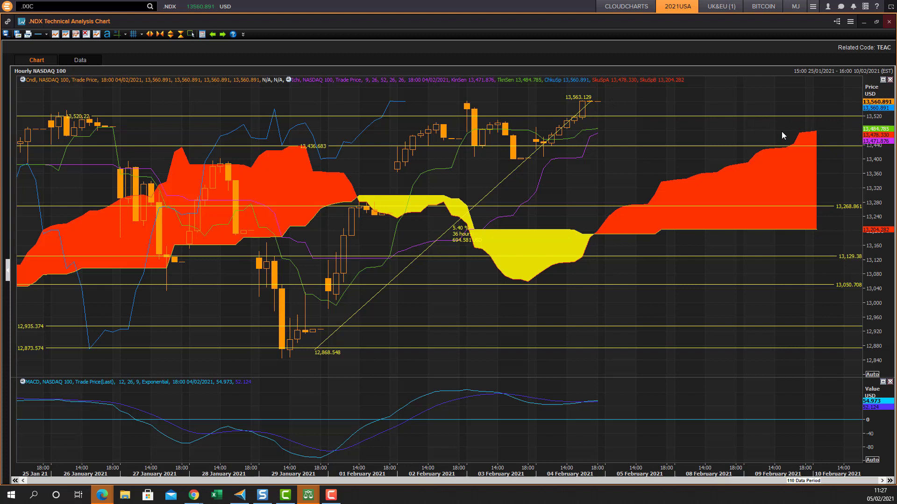
Step: Mark the forward cloud's peak at 13,477.125 with a horizontal line
{"action": "left_click", "coordinate": [39, 34]}
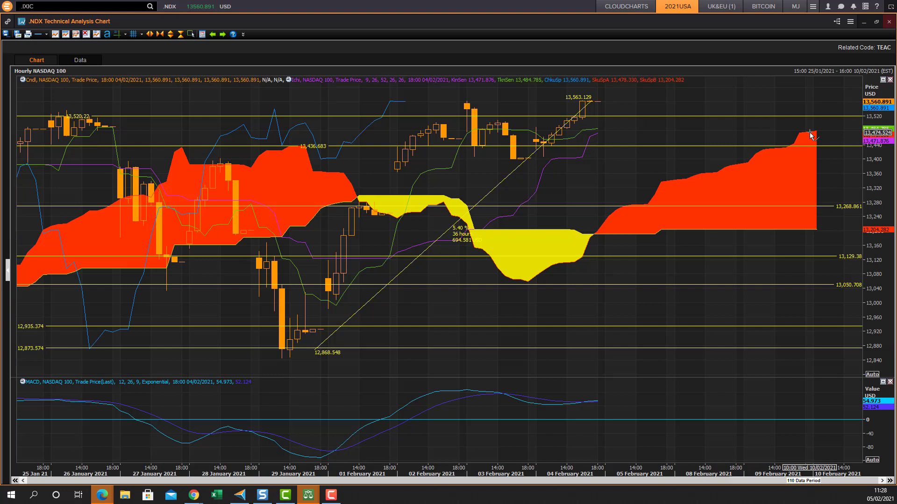
{"action": "mouse_move", "coordinate": [520, 181]}
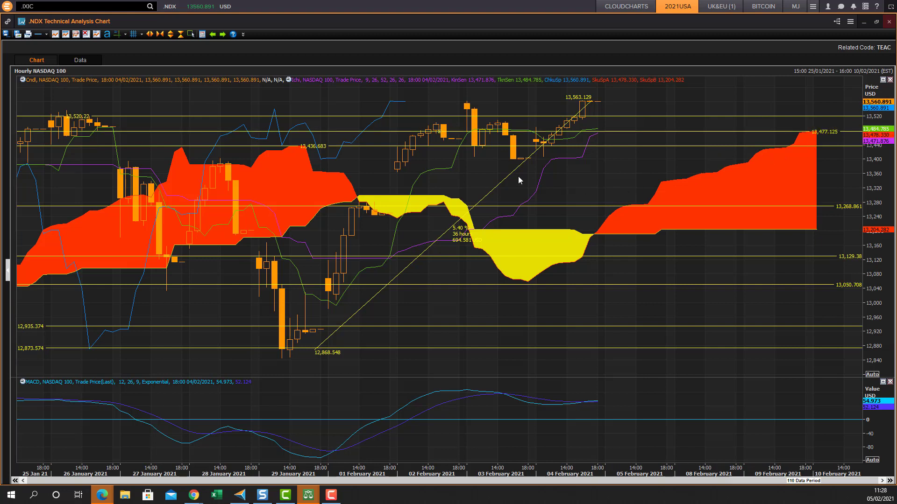
{"action": "mouse_move", "coordinate": [307, 150]}
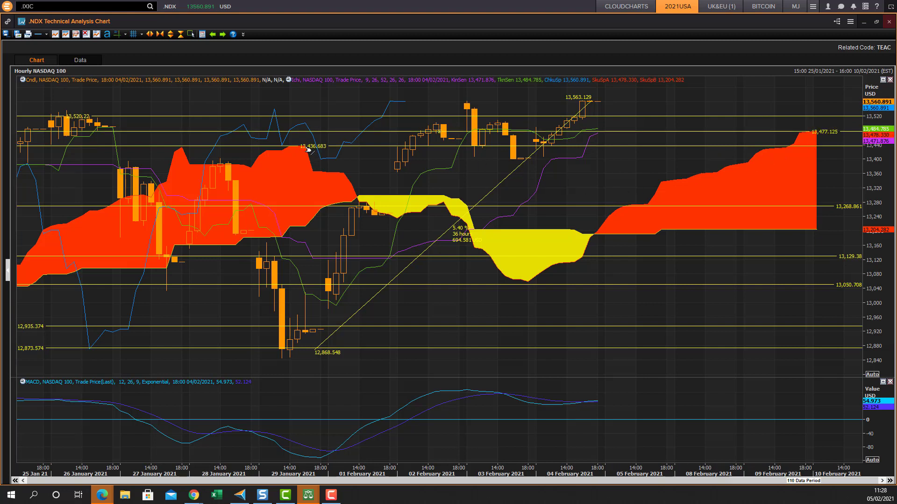
{"action": "mouse_move", "coordinate": [648, 138]}
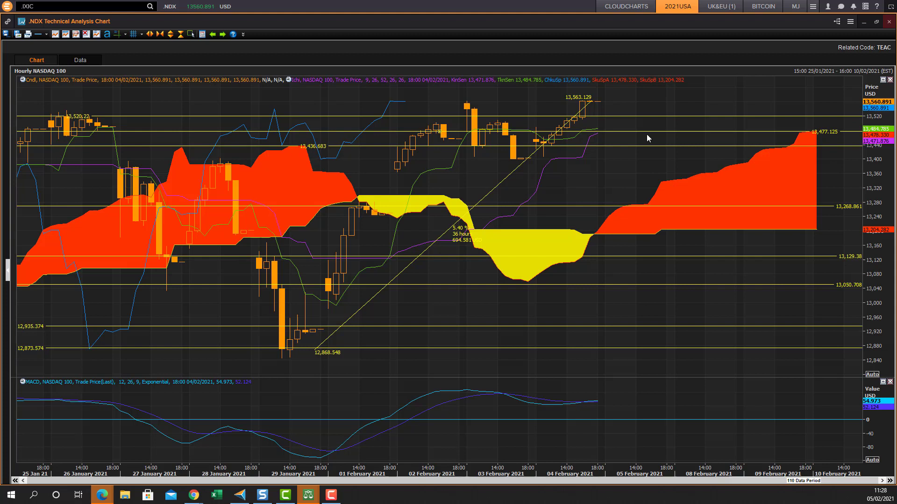
{"action": "mouse_move", "coordinate": [382, 123]}
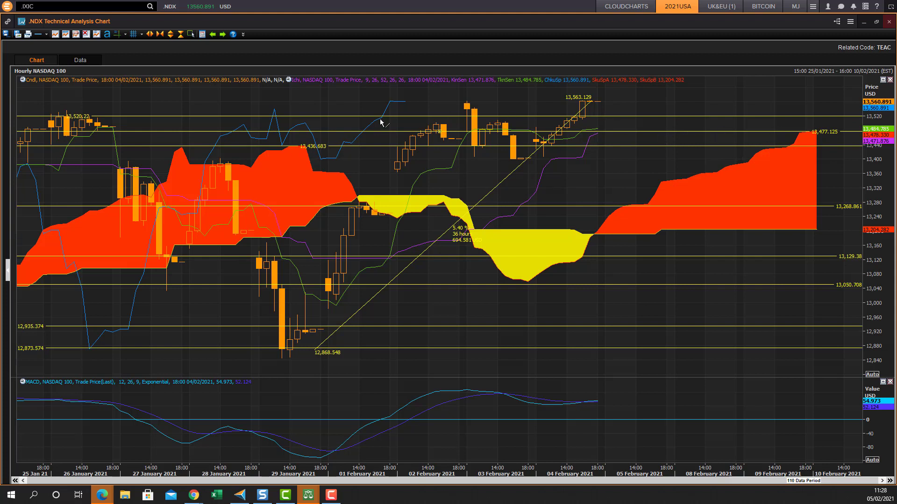
{"action": "mouse_move", "coordinate": [398, 133]}
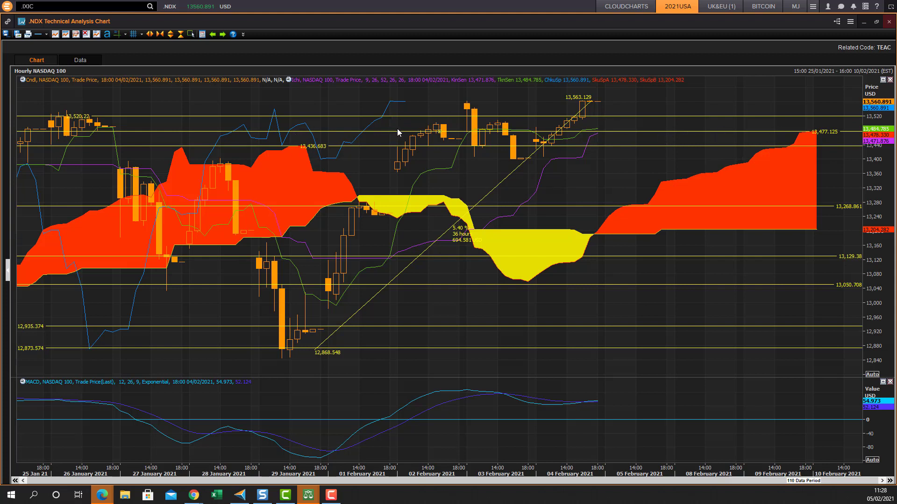
{"action": "mouse_move", "coordinate": [30, 85]}
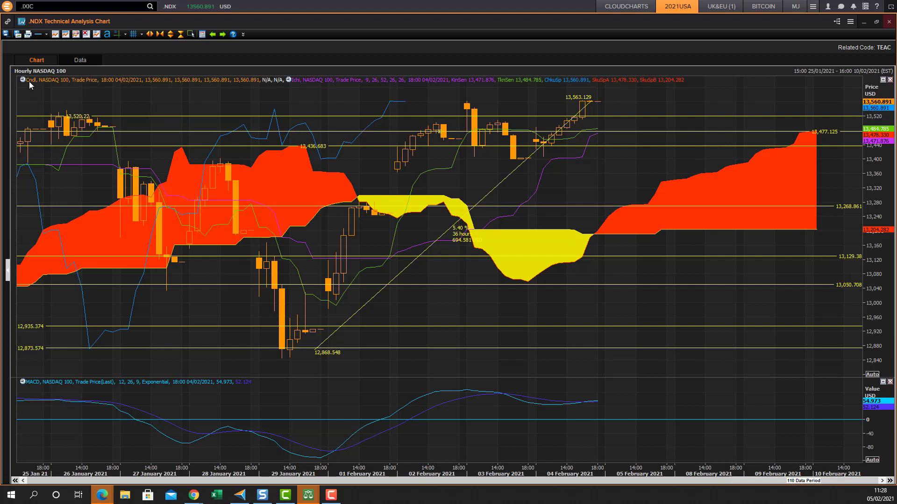
Step: Change the NASDAQ 100 chart interval to Monthly
{"action": "left_click", "coordinate": [37, 73]}
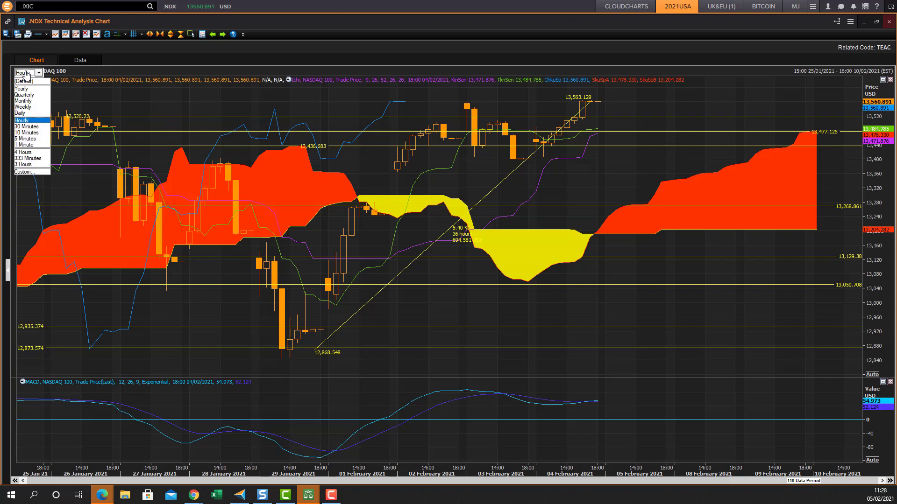
{"action": "mouse_move", "coordinate": [27, 113]}
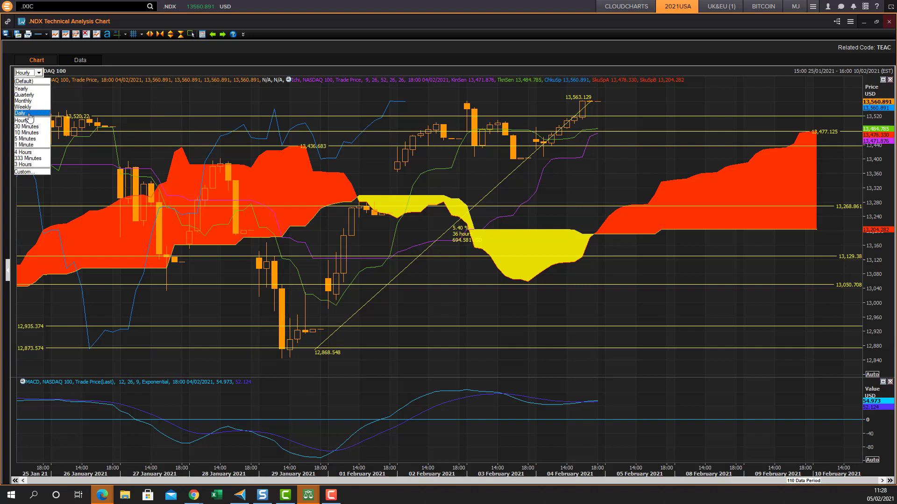
{"action": "left_click", "coordinate": [23, 101]}
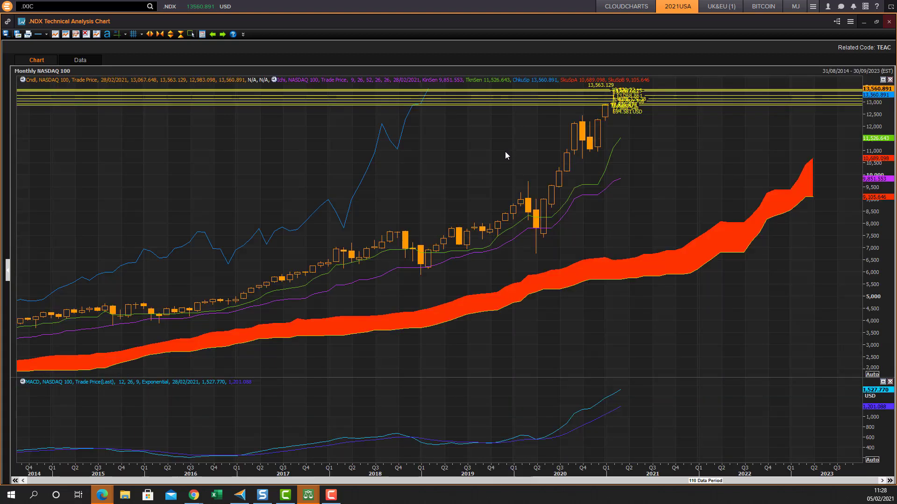
{"action": "mouse_move", "coordinate": [646, 210]}
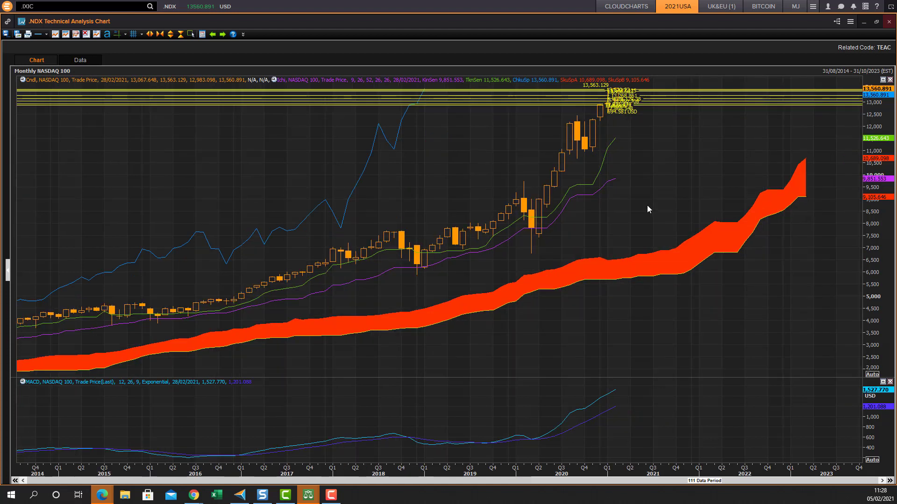
{"action": "mouse_move", "coordinate": [681, 158]}
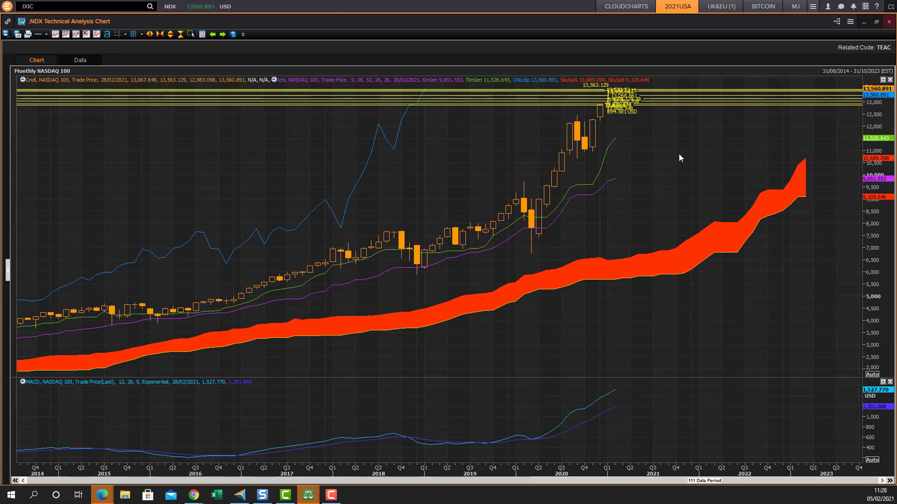
{"action": "mouse_move", "coordinate": [659, 166]}
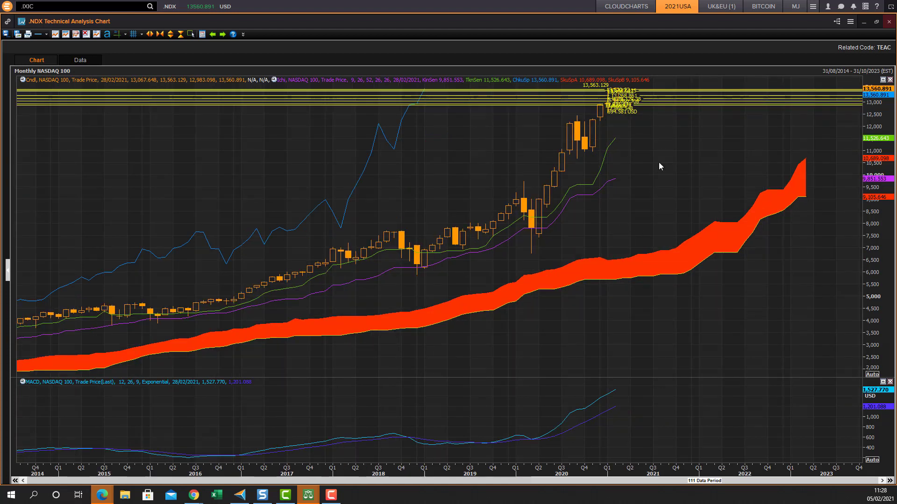
{"action": "mouse_move", "coordinate": [178, 176]}
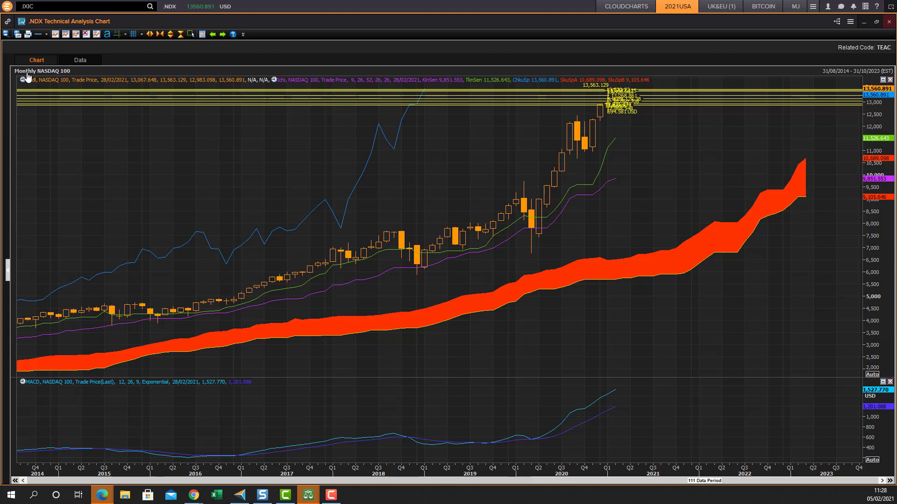
Step: Return the NASDAQ 100 chart to 4-hour candles
{"action": "left_click", "coordinate": [27, 72]}
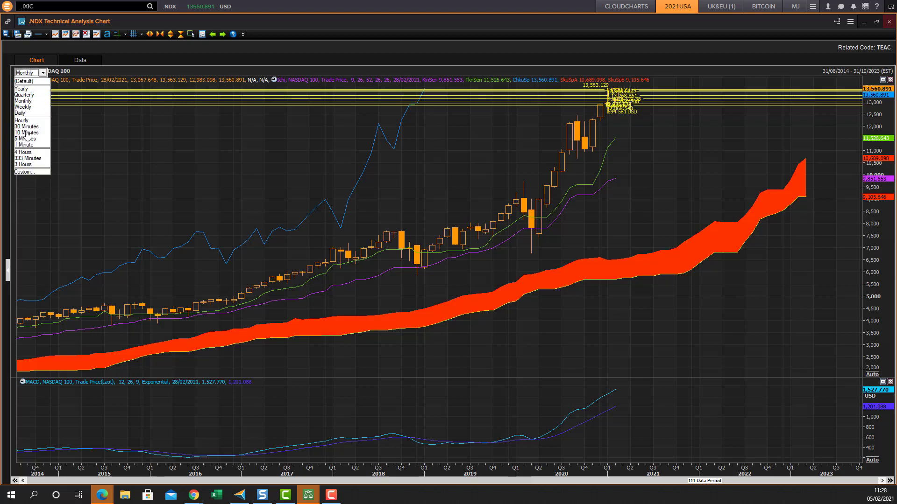
{"action": "left_click", "coordinate": [23, 153]}
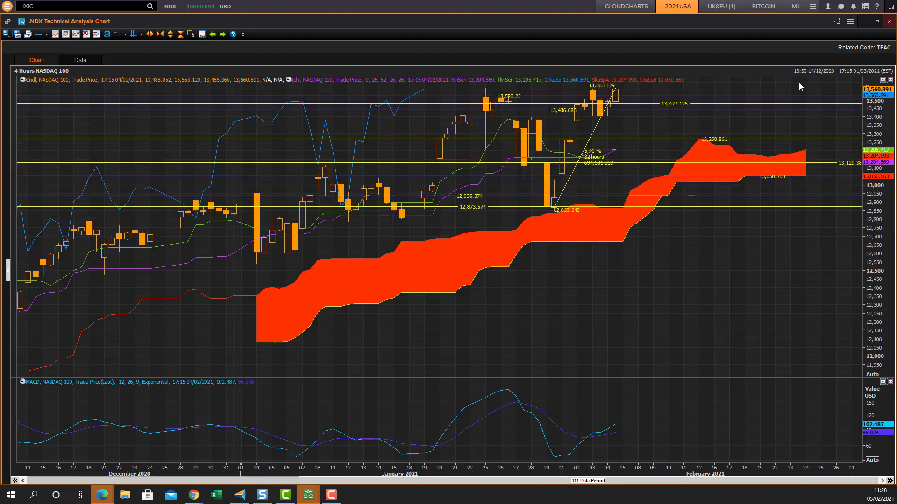
{"action": "mouse_move", "coordinate": [667, 100]}
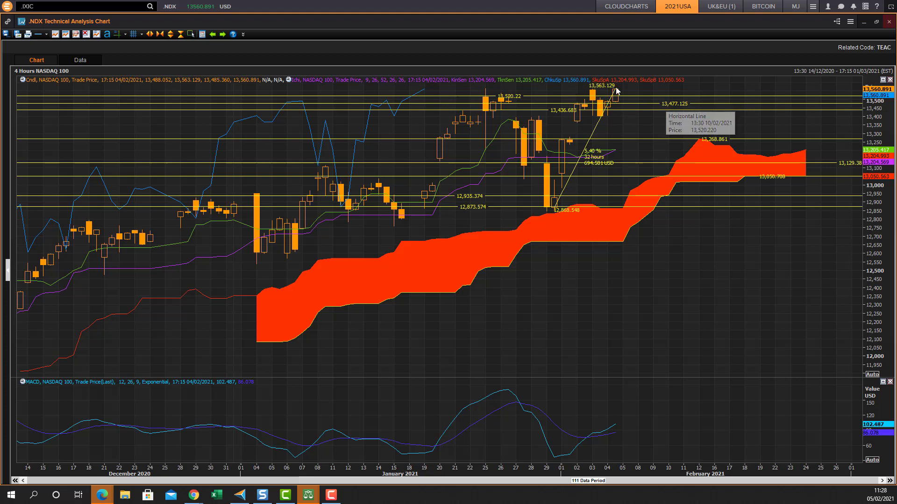
{"action": "mouse_move", "coordinate": [811, 159]}
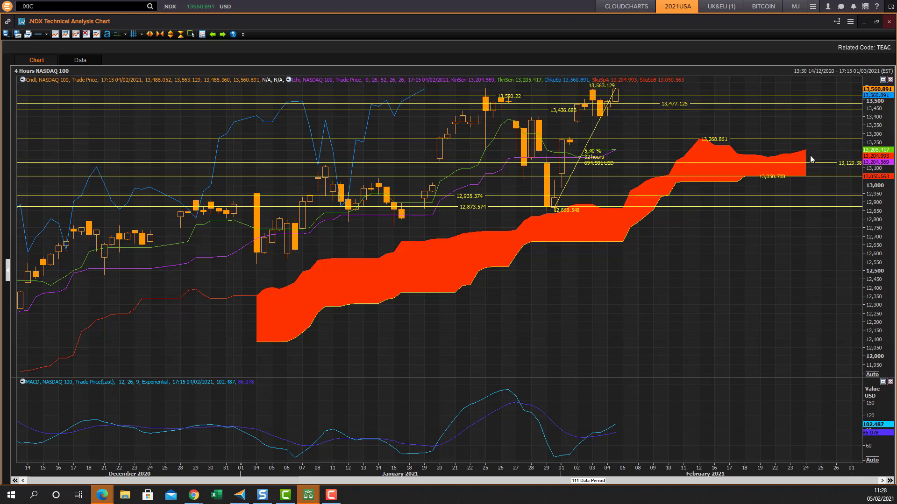
{"action": "mouse_move", "coordinate": [811, 144]}
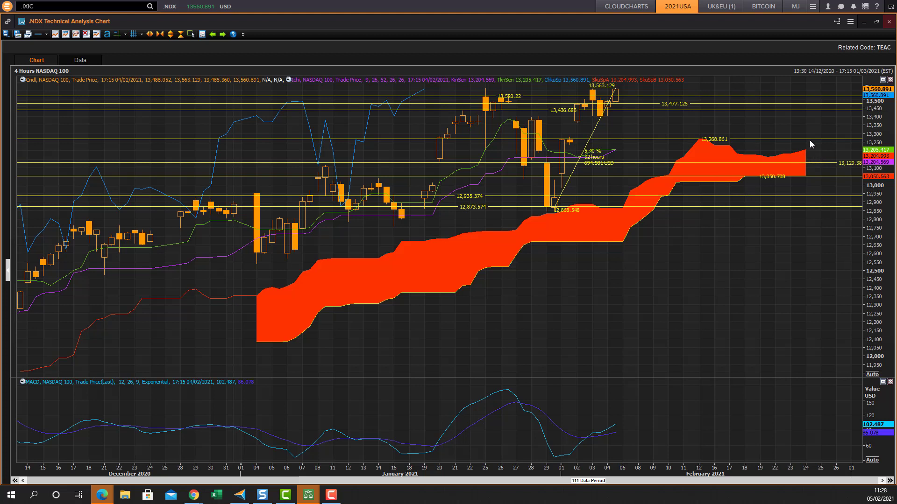